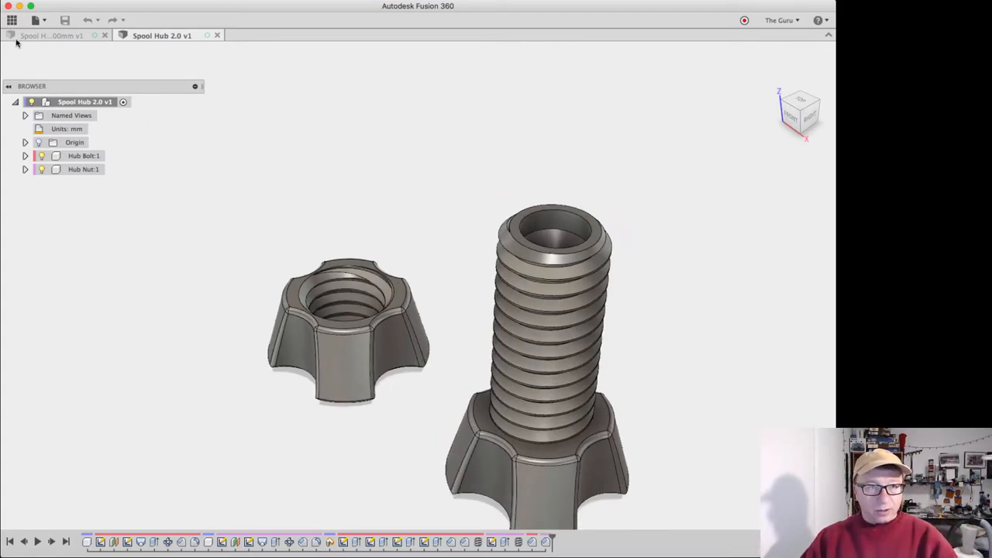
Step: Expand Hub Bolt 1 and its Sketches folder, then select the thread extrude in the timeline
click(13, 18)
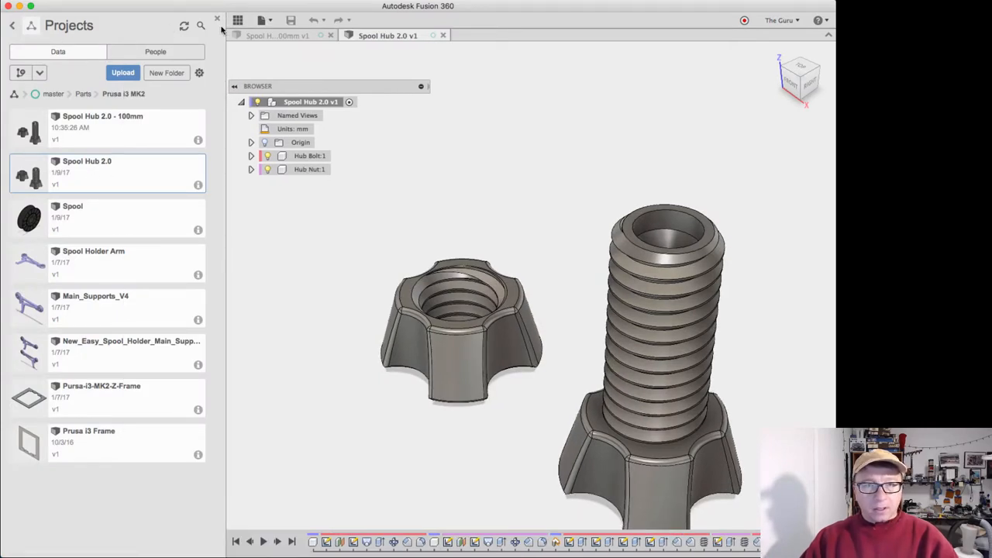
click(217, 25)
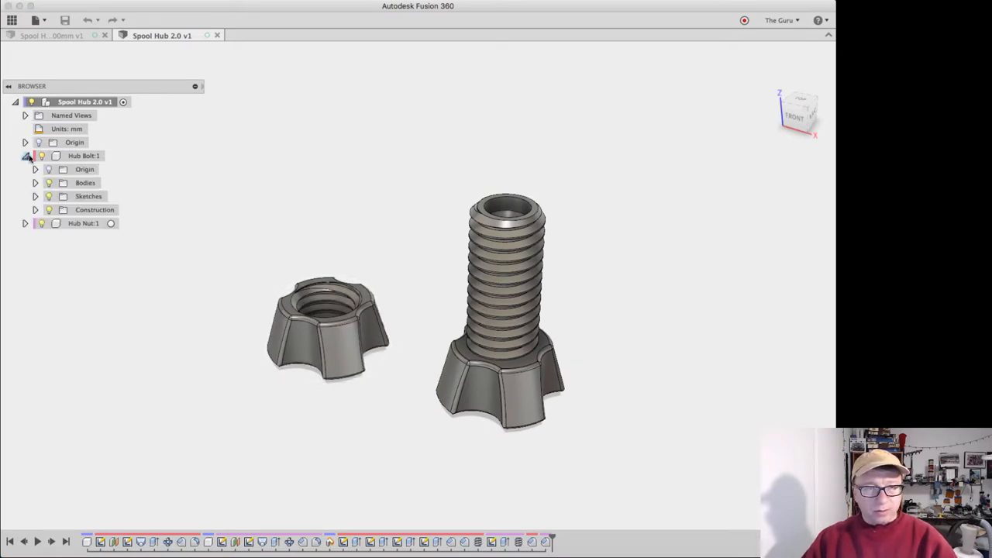
click(34, 195)
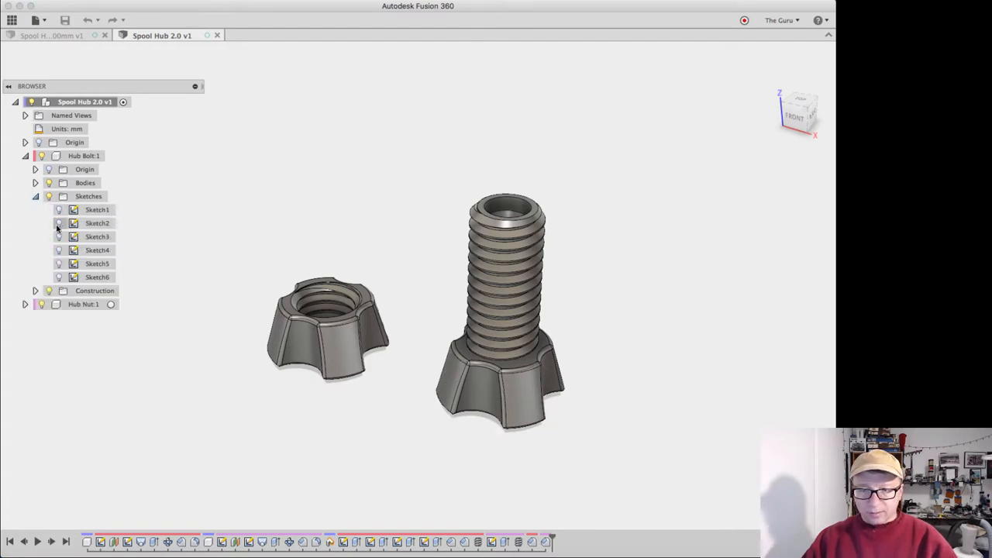
click(96, 249)
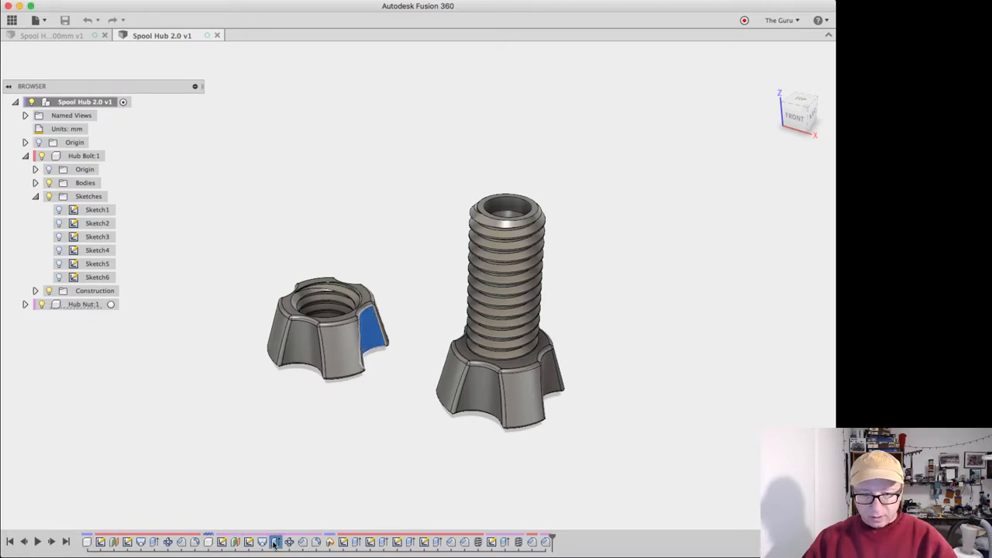
click(353, 539)
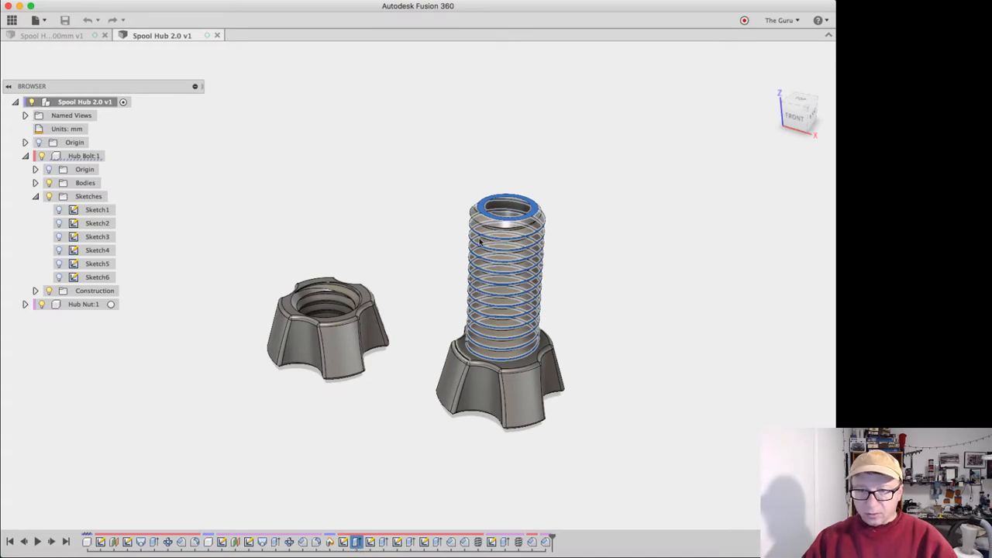
mouse_move(407, 543)
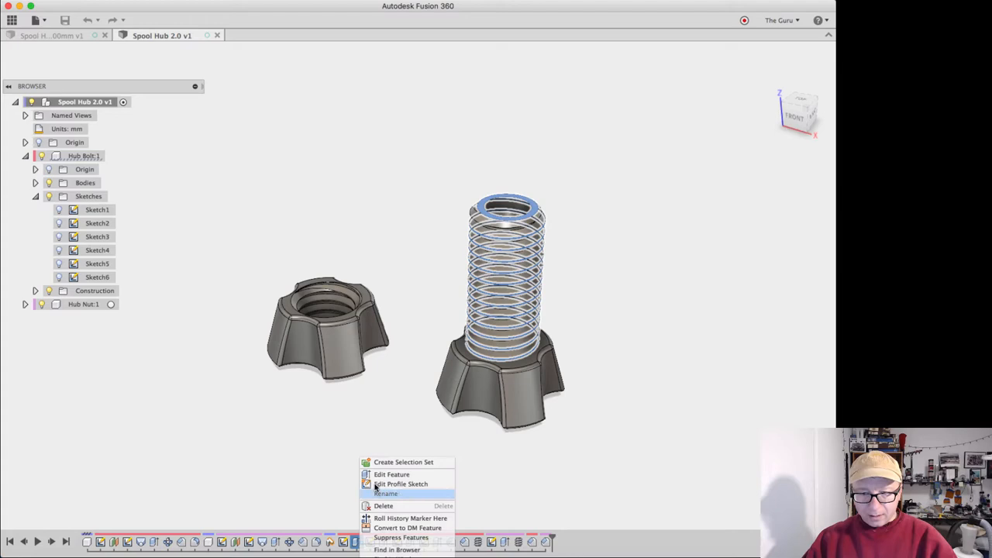
click(390, 475)
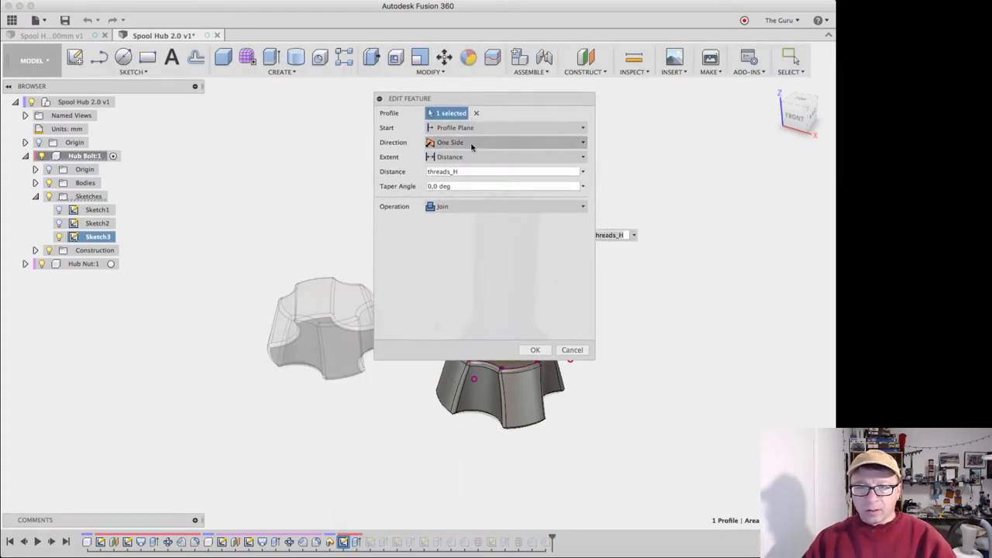
click(499, 170)
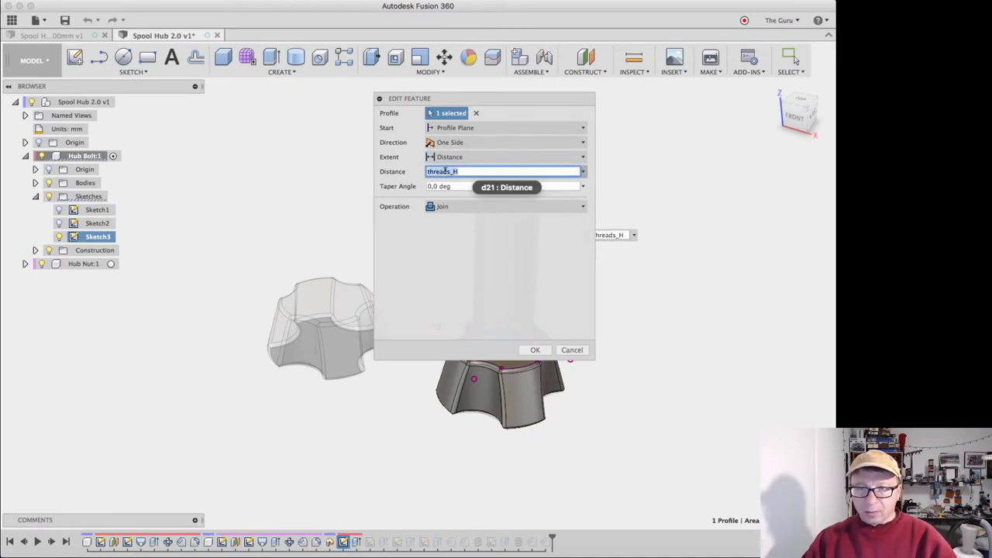
click(534, 350)
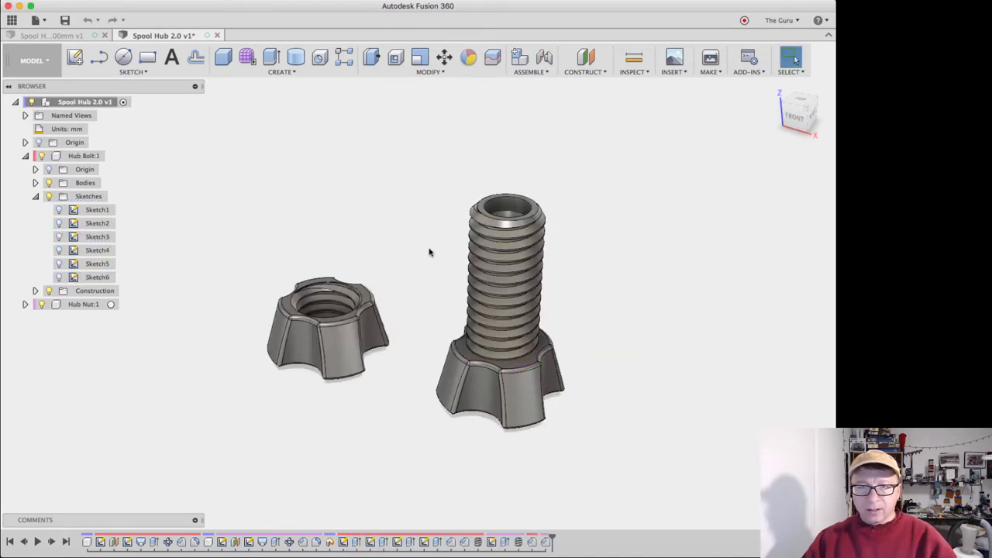
Step: Bring up the Change Parameters table and browse the user parameters list
click(427, 71)
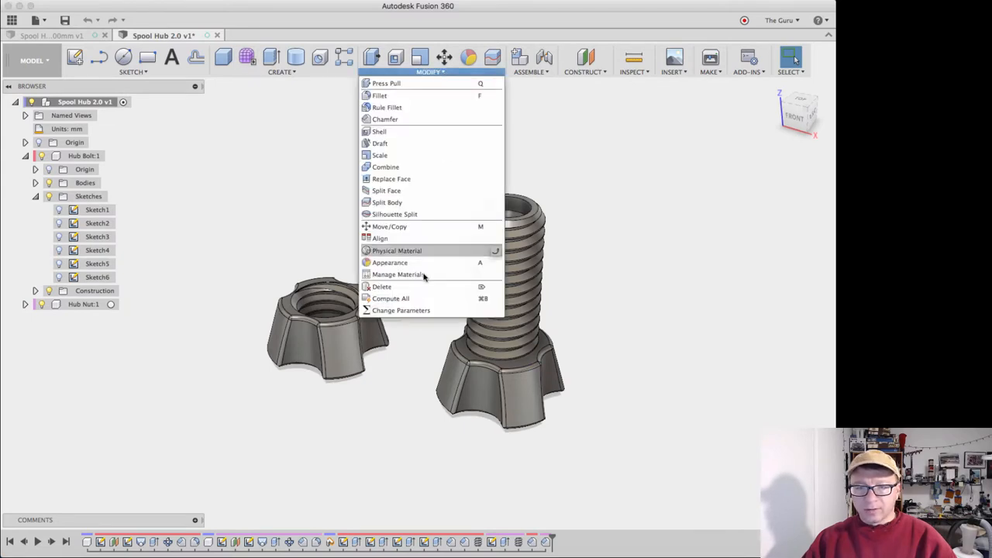
click(402, 310)
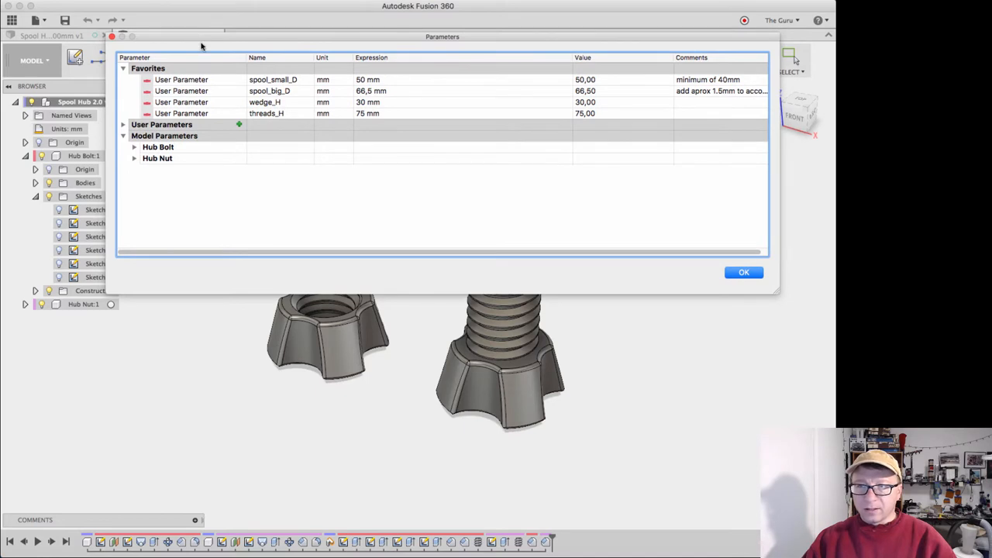
click(123, 124)
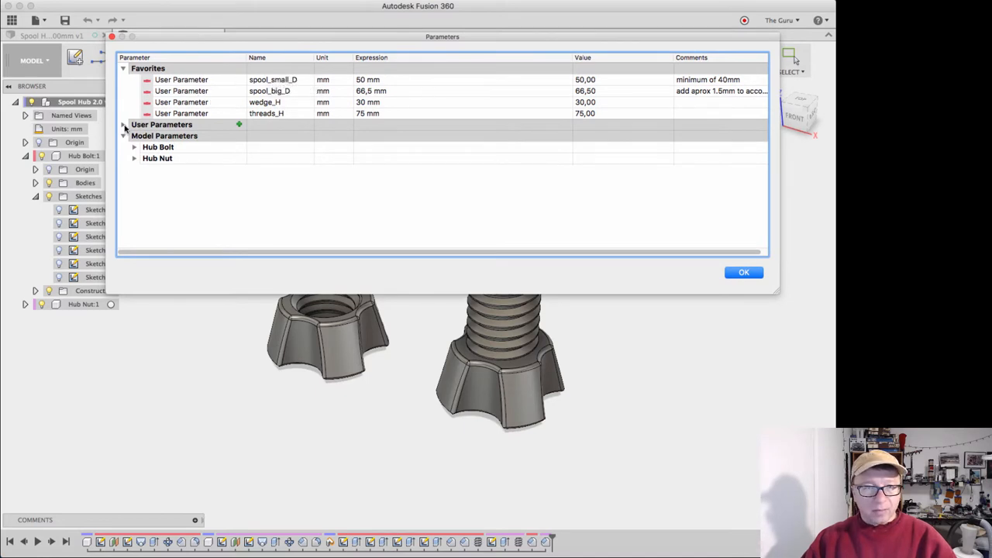
click(124, 124)
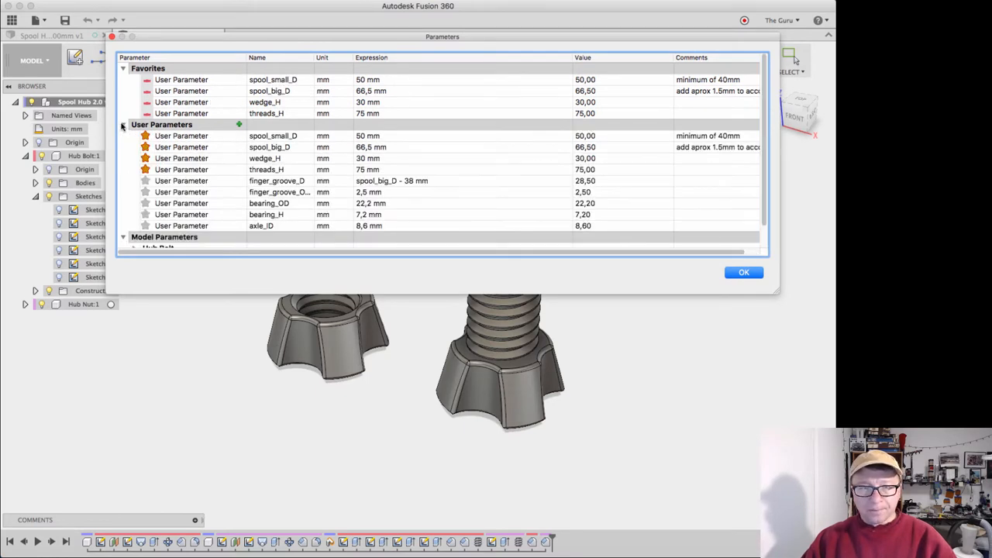
click(123, 124)
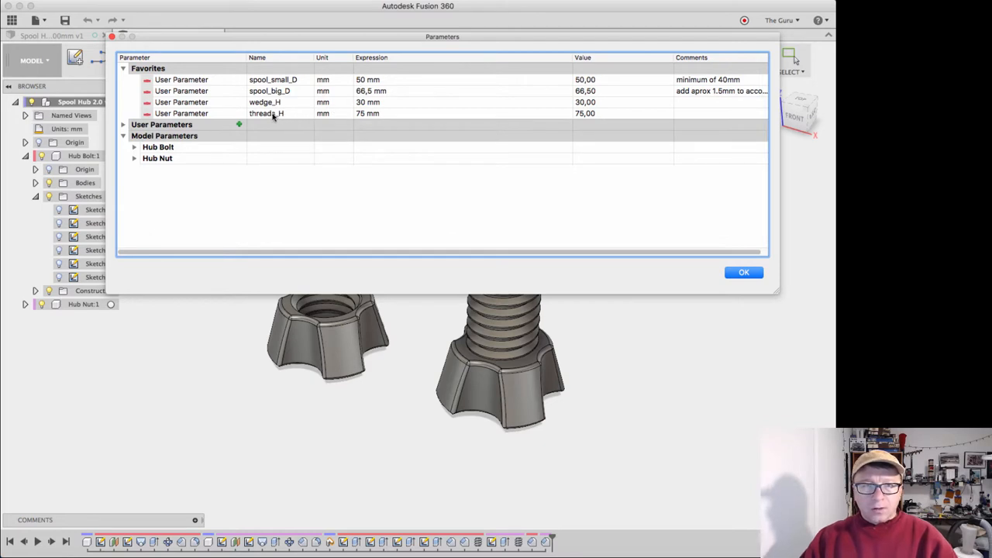
Step: Change the threads_H expression from 75 mm to 100 and commit it
double_click(264, 102)
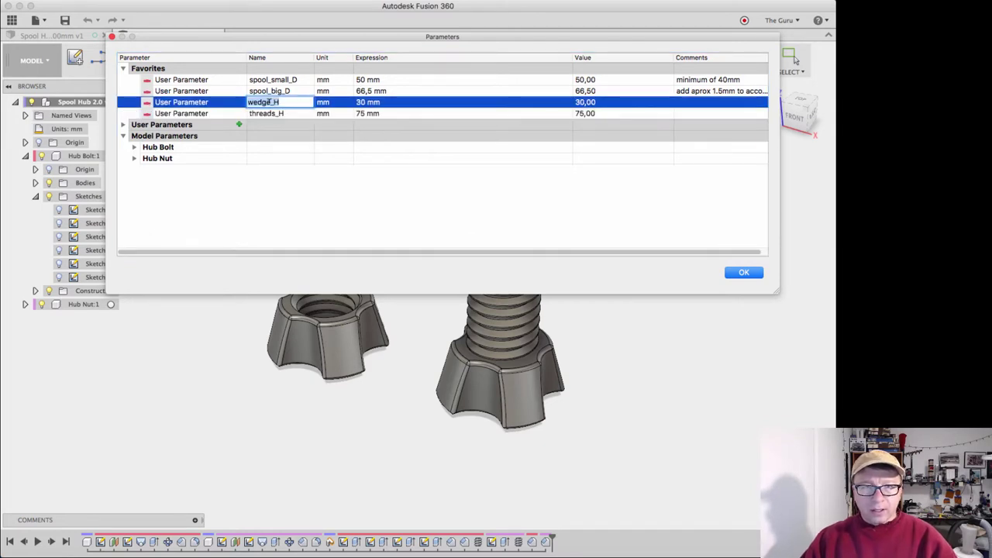
click(271, 90)
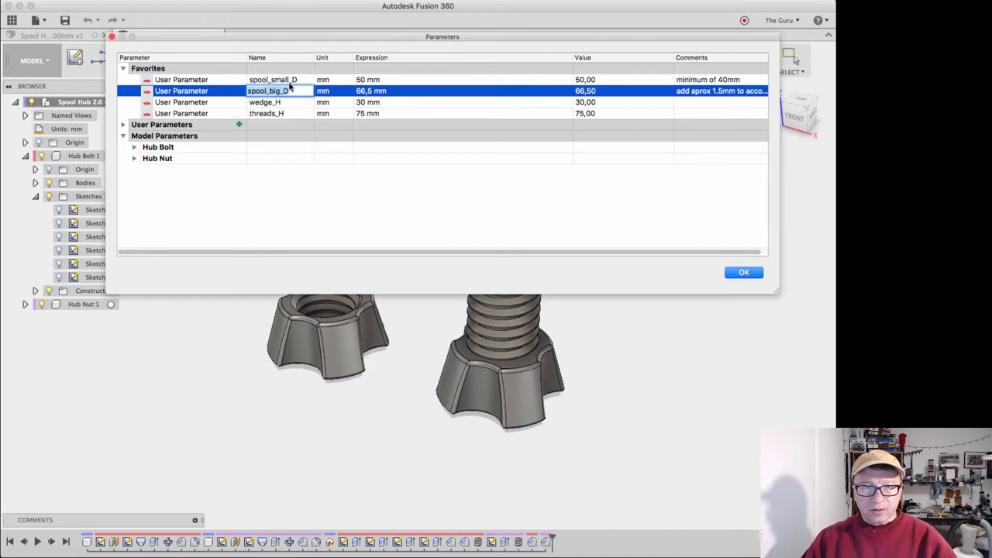
click(273, 79)
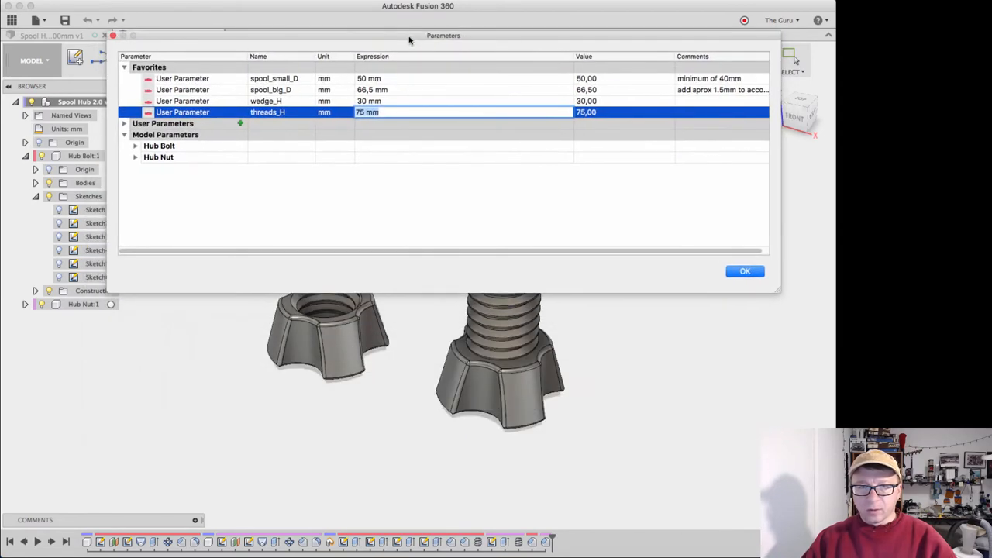
text(100)
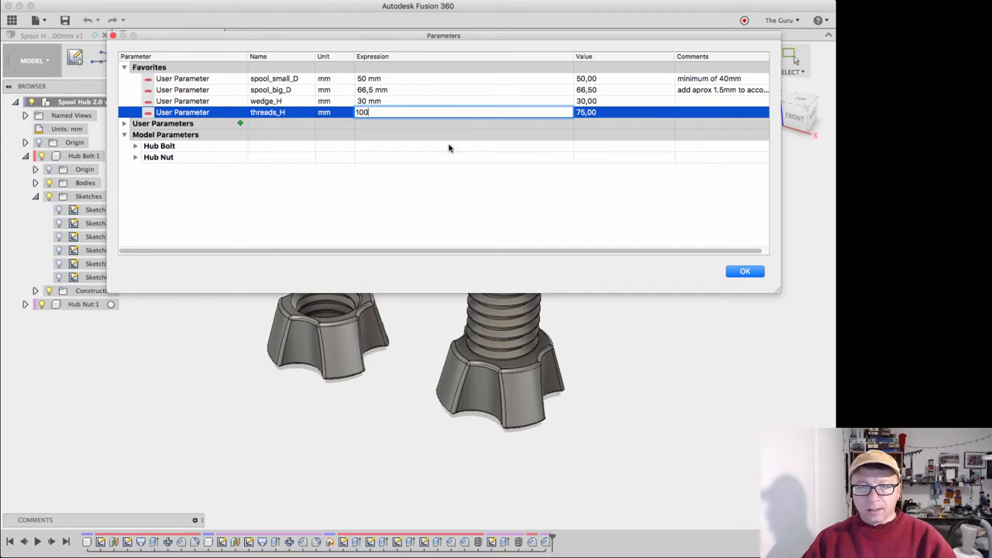
click(744, 270)
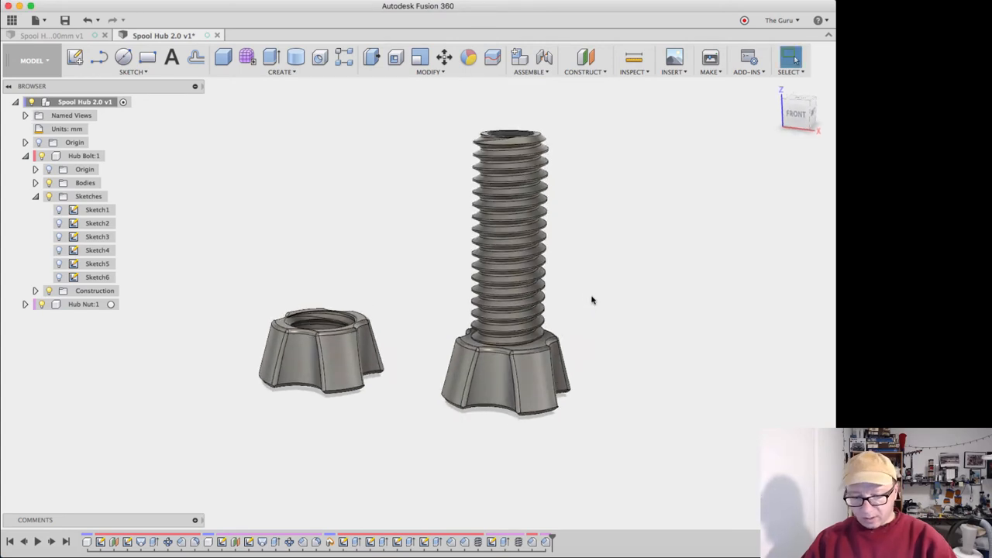
click(632, 58)
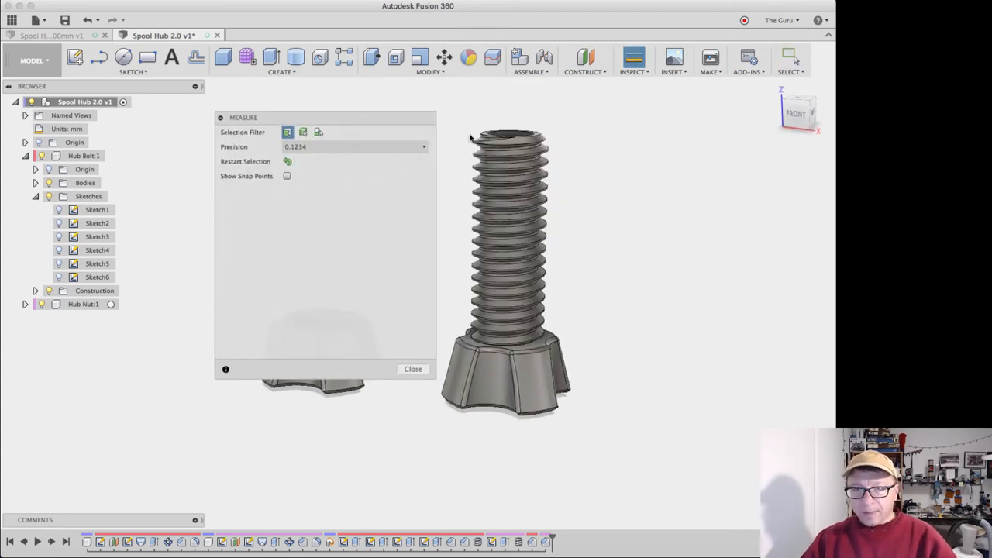
click(508, 137)
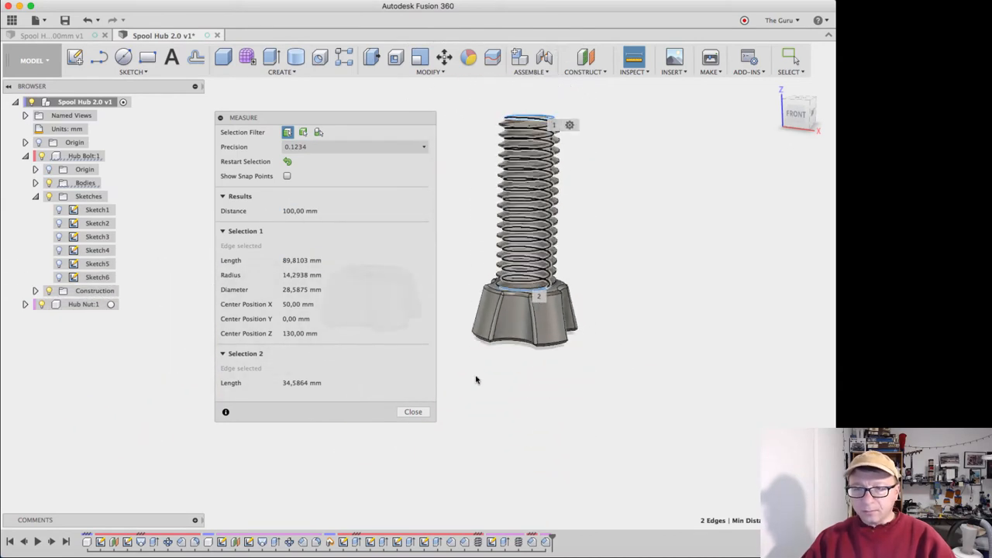
click(412, 412)
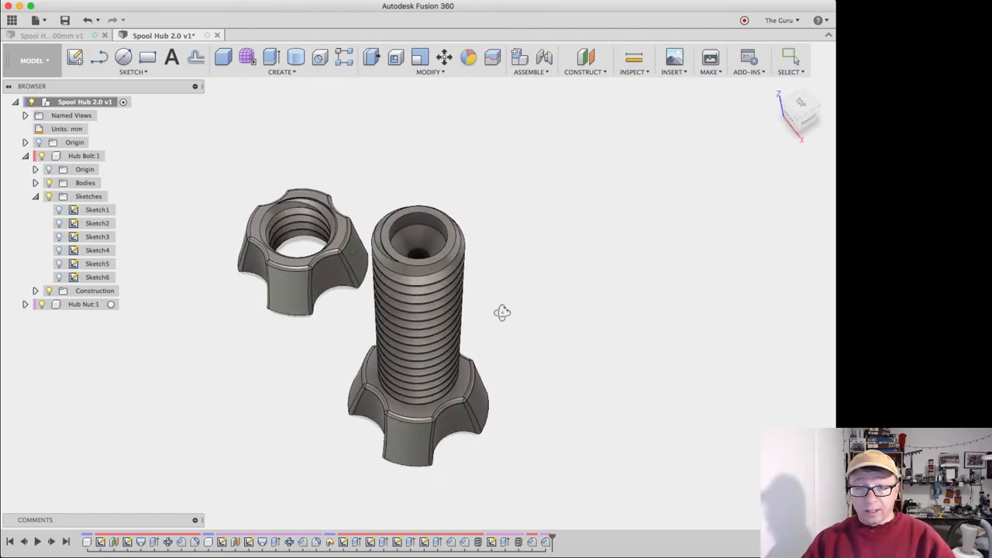
drag(502, 313, 523, 208)
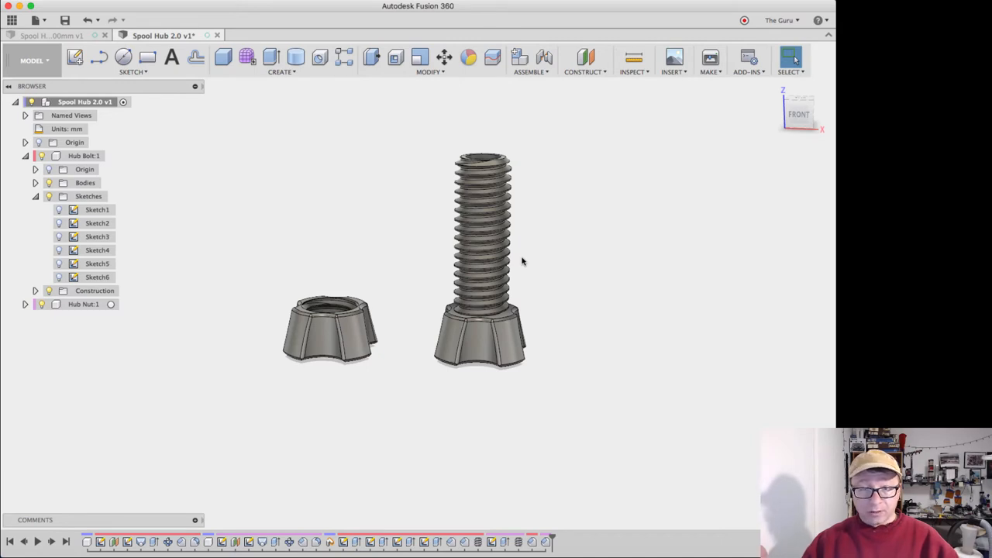
mouse_move(437, 189)
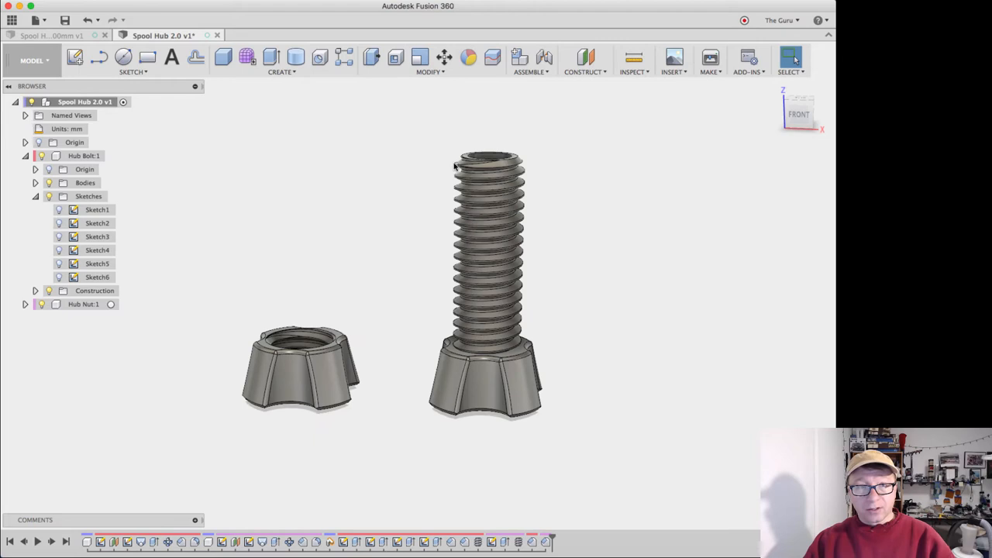
mouse_move(361, 166)
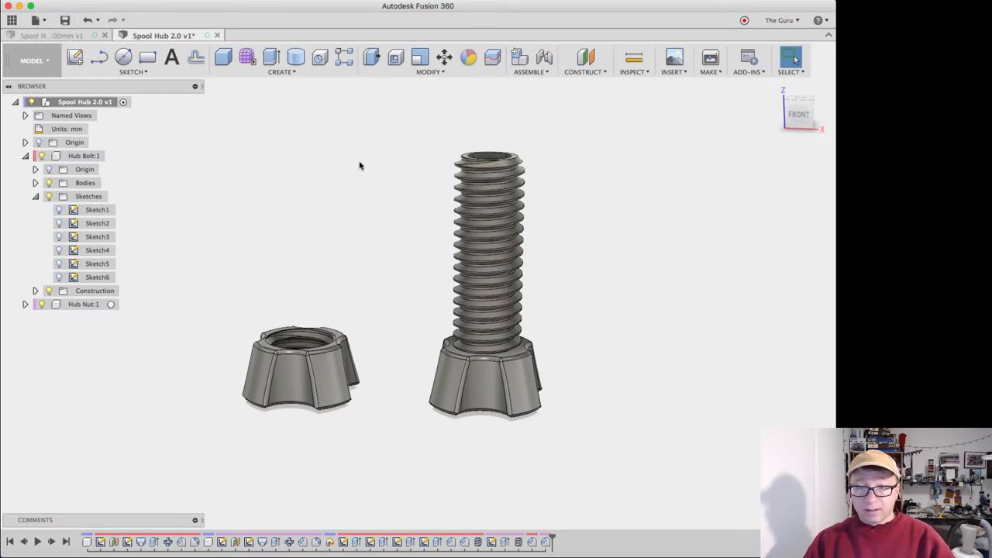